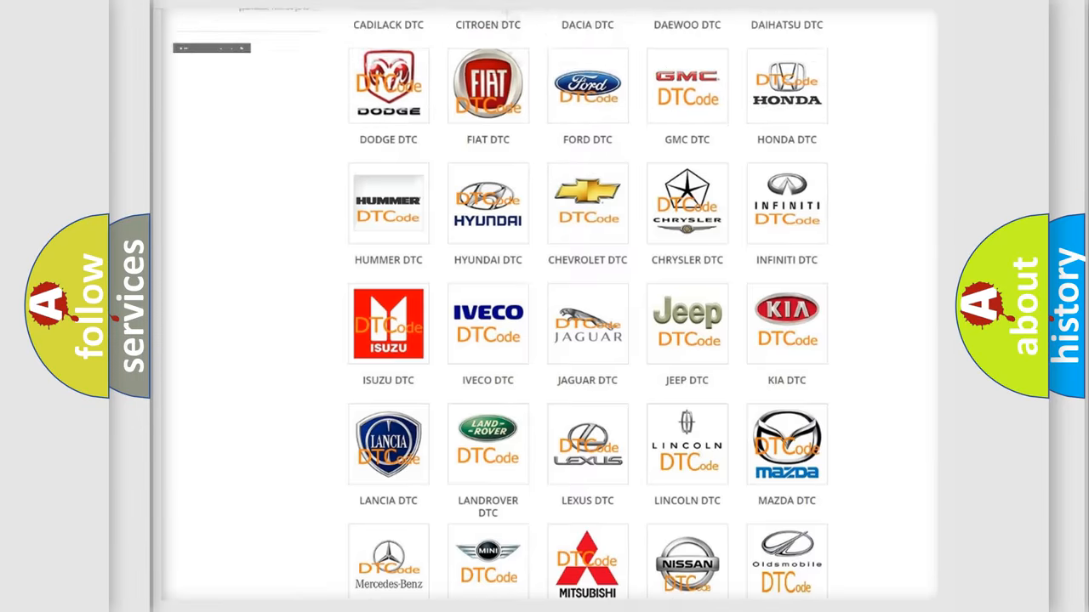
scroll(up, 3)
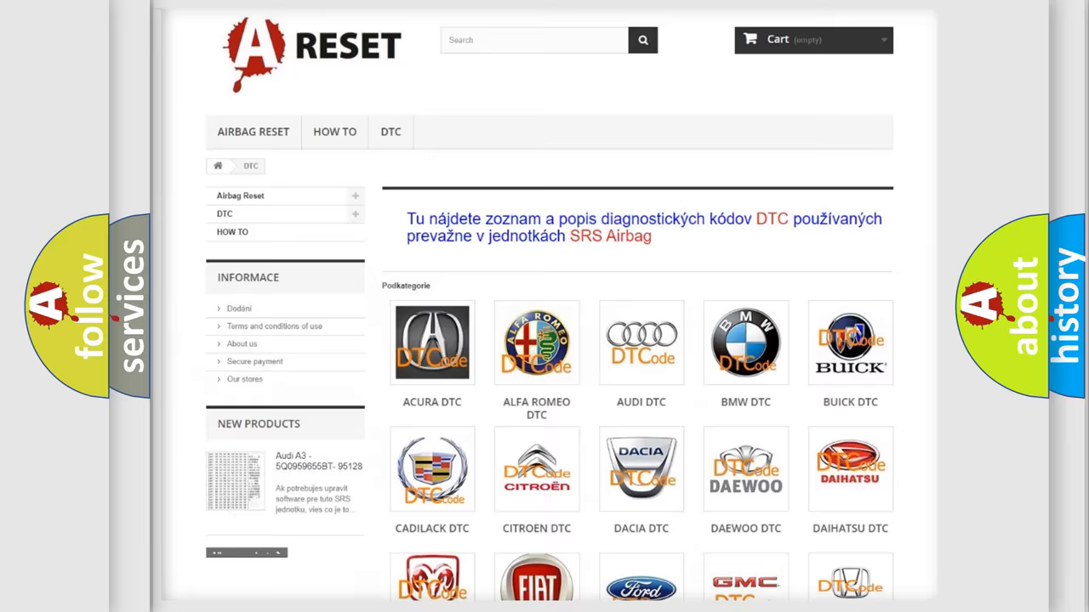
scroll(down, 3)
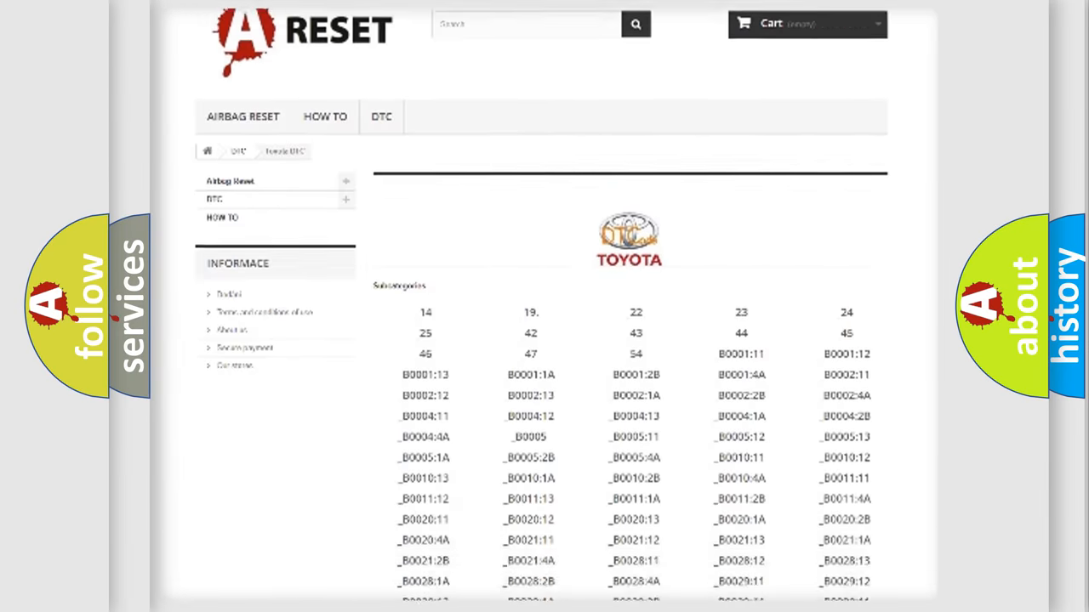
scroll(down, 3)
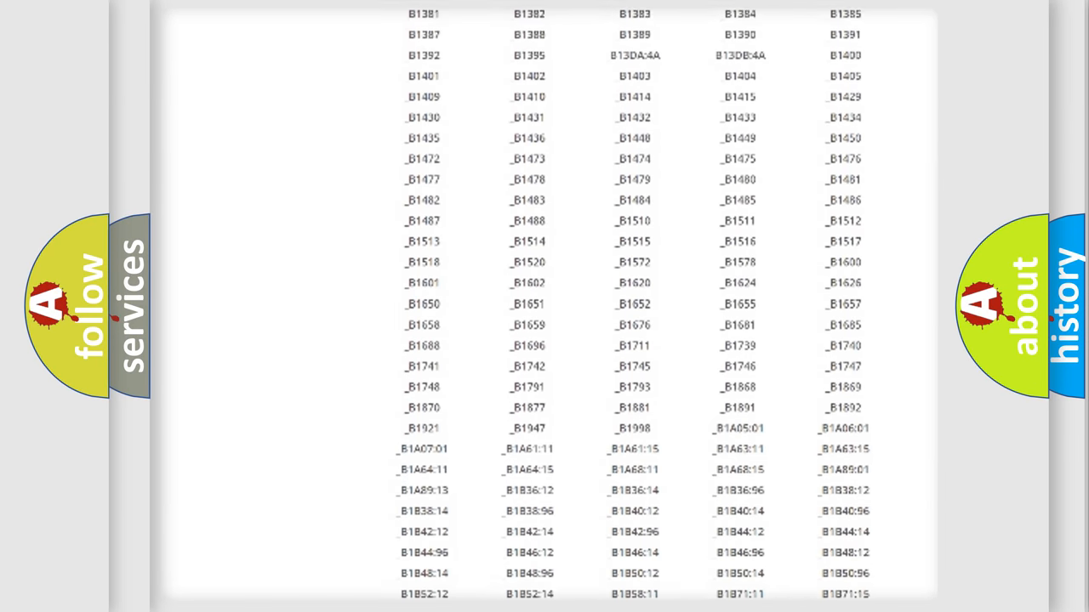
scroll(up, 3)
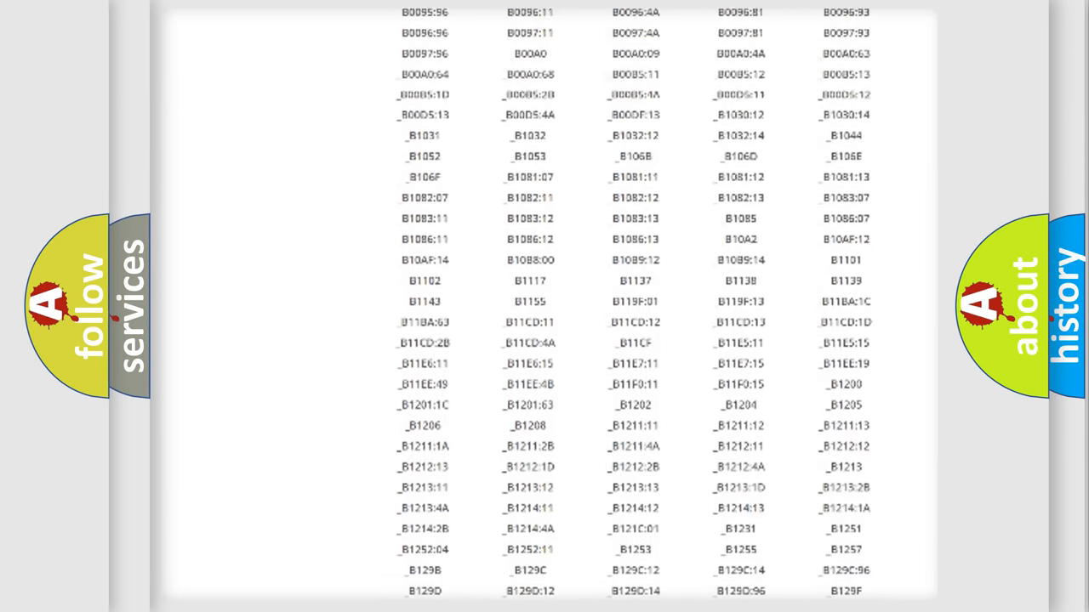